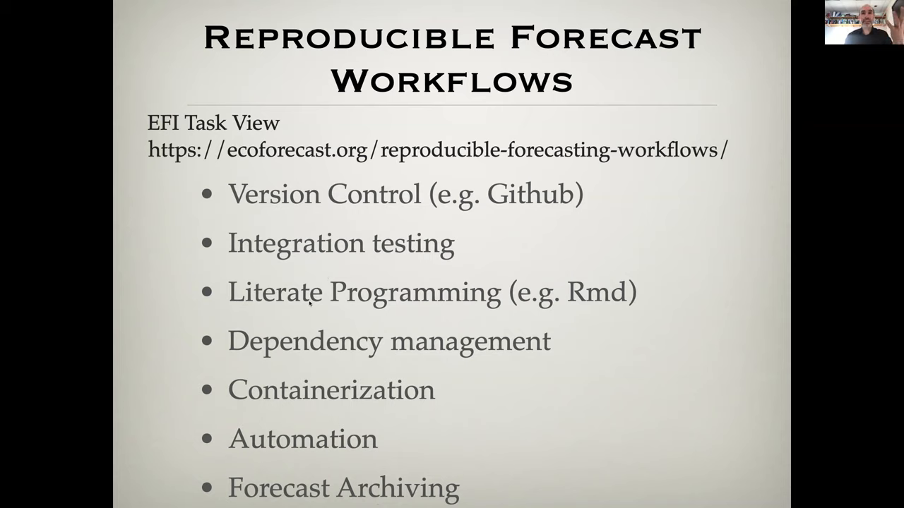
mouse_move(362, 498)
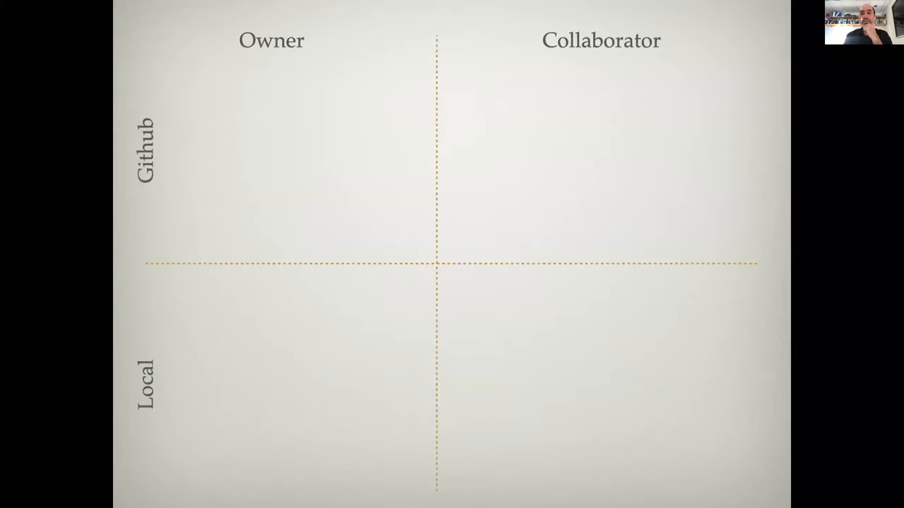
mouse_move(259, 308)
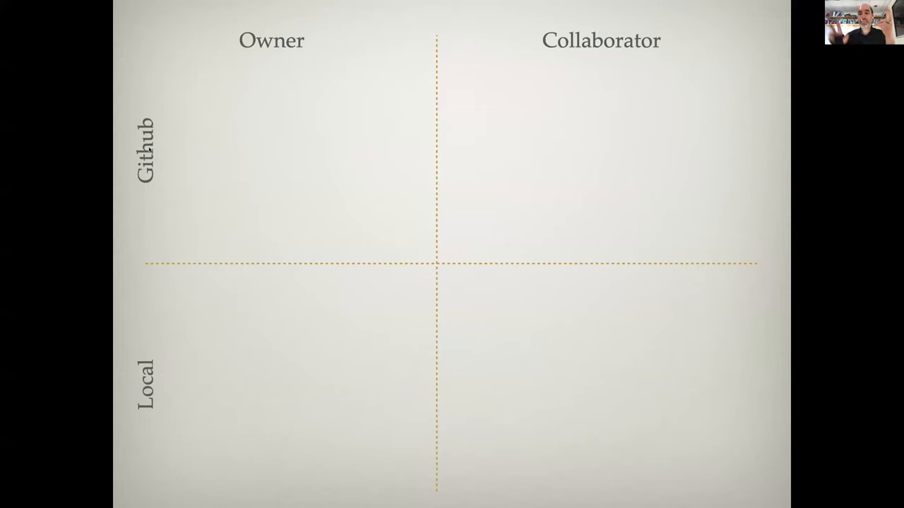
mouse_move(731, 168)
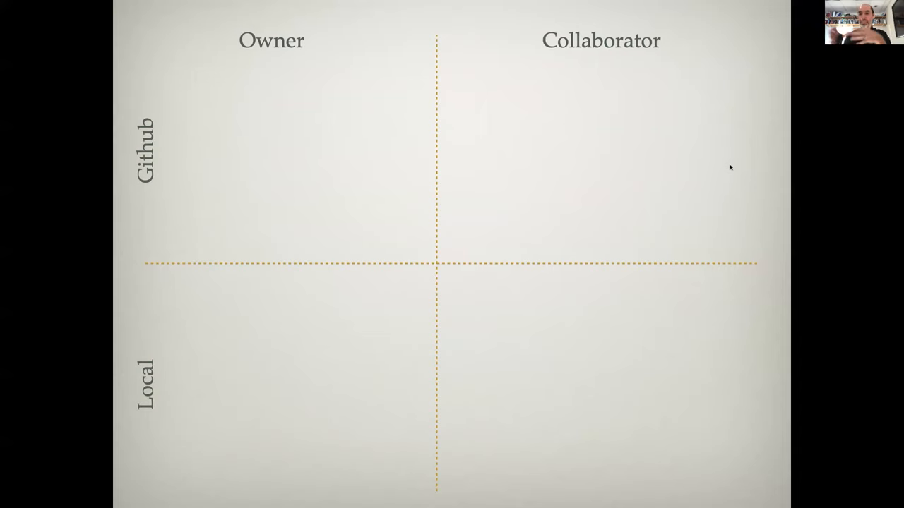
mouse_move(356, 156)
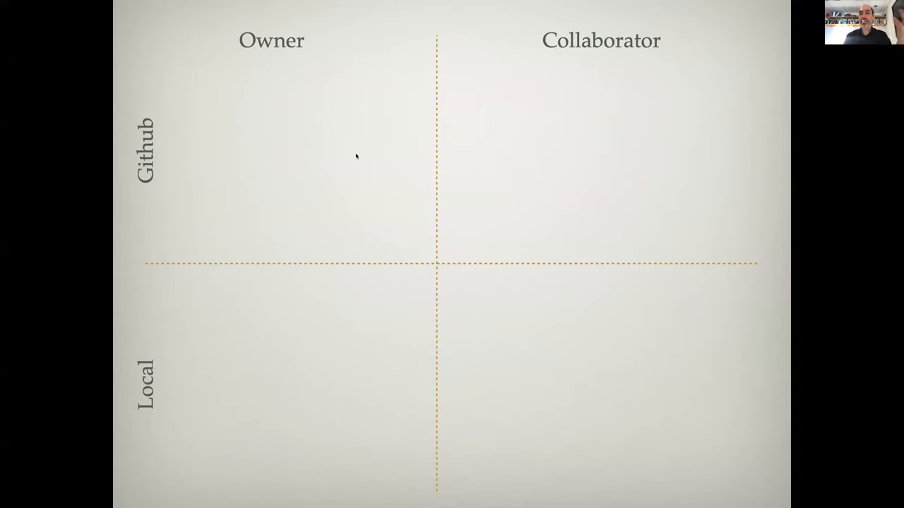
mouse_move(227, 208)
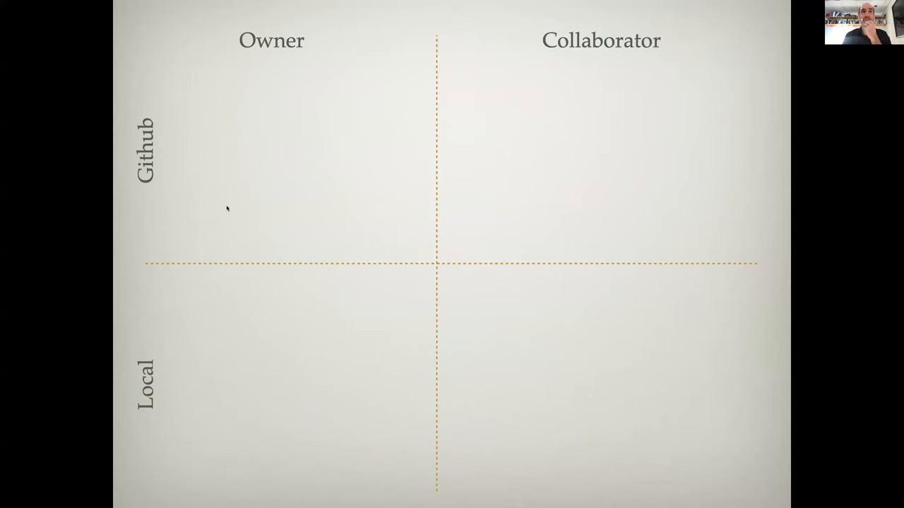
mouse_move(169, 163)
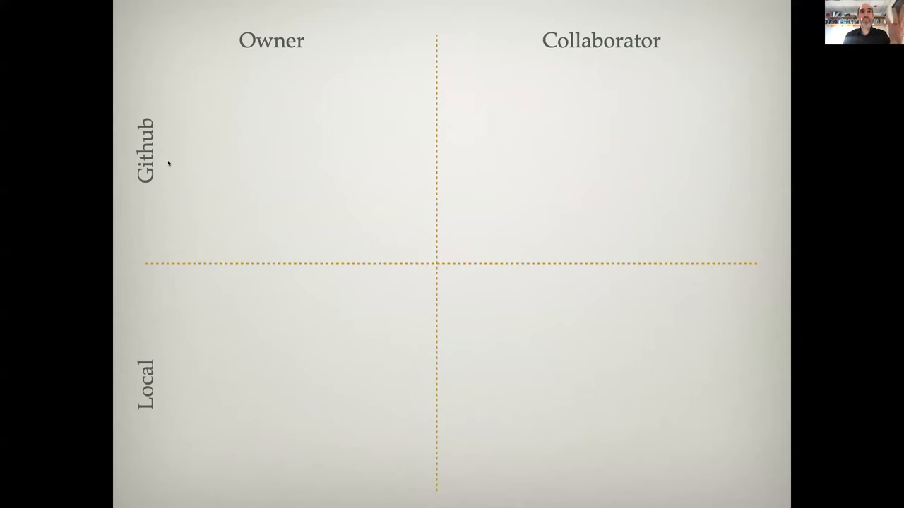
mouse_move(280, 200)
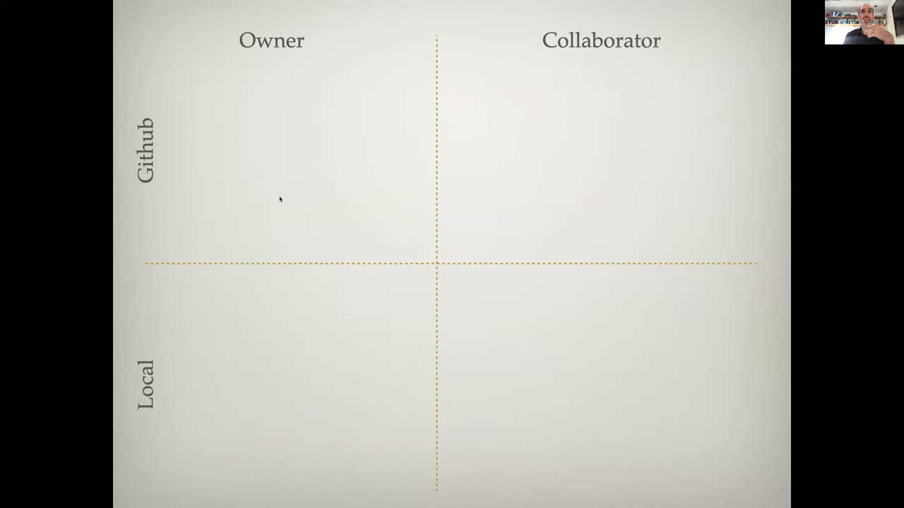
mouse_move(157, 134)
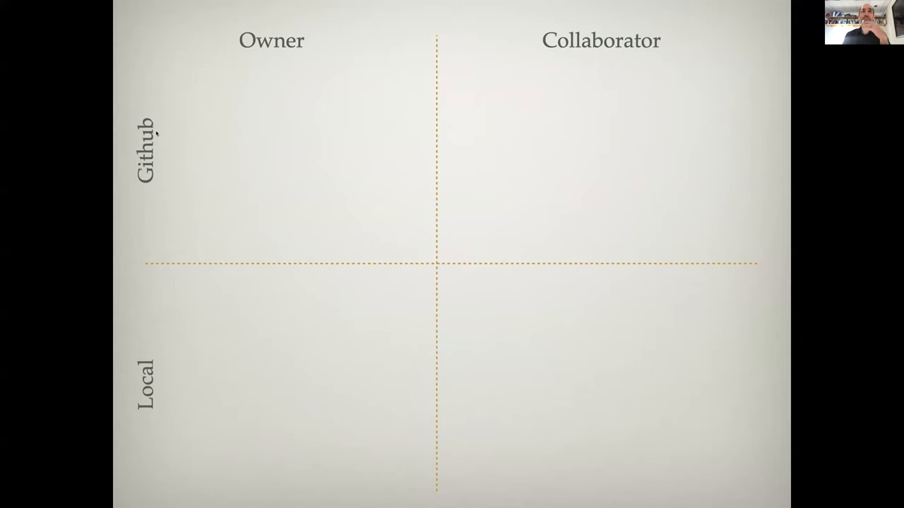
mouse_move(701, 128)
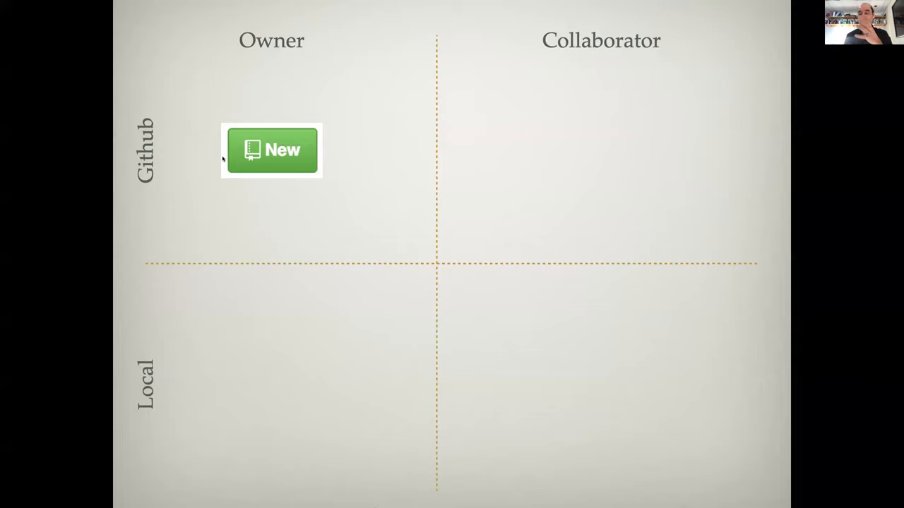
mouse_move(206, 180)
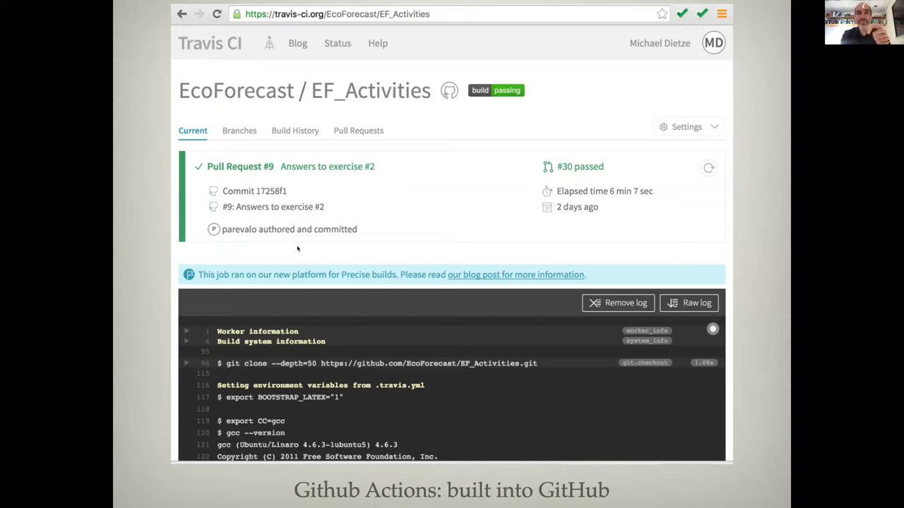
mouse_move(187, 372)
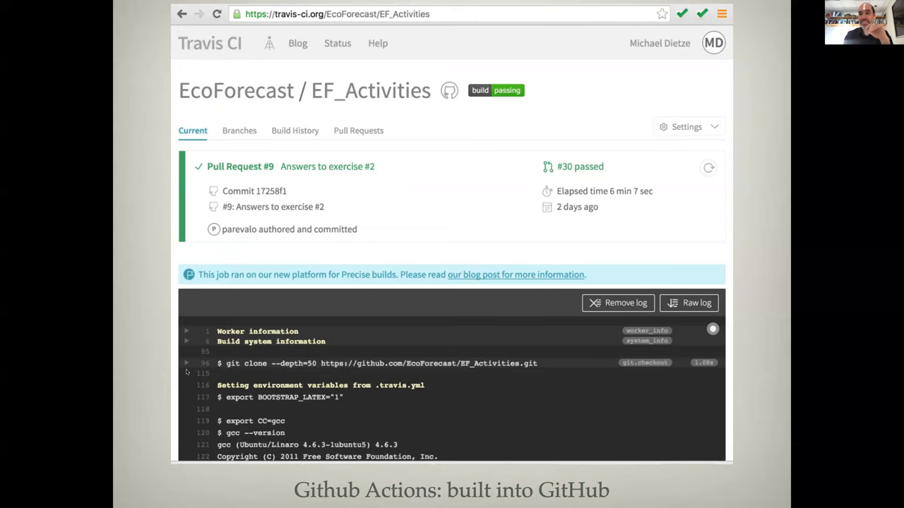
mouse_move(167, 289)
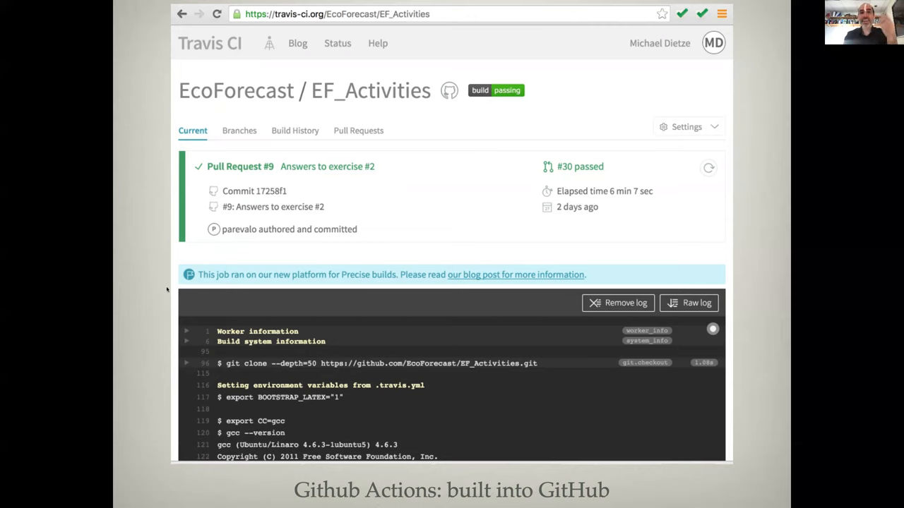
mouse_move(169, 261)
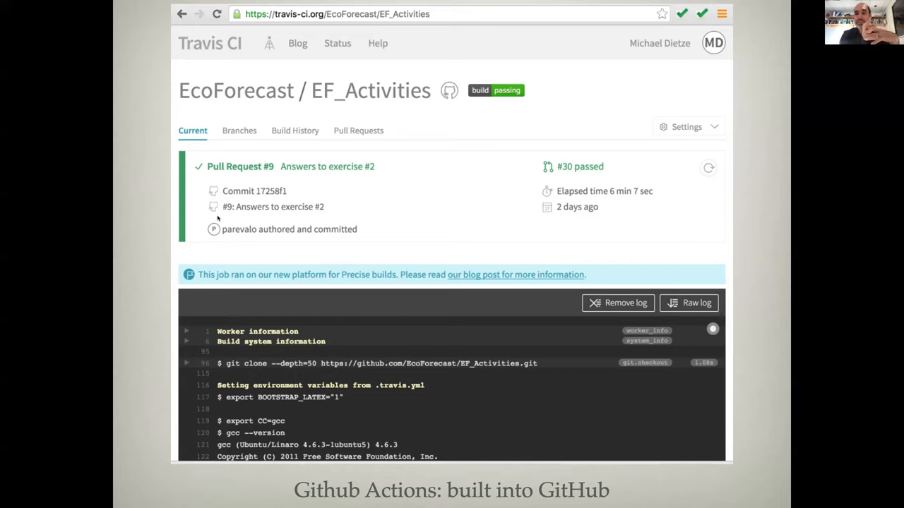
mouse_move(106, 119)
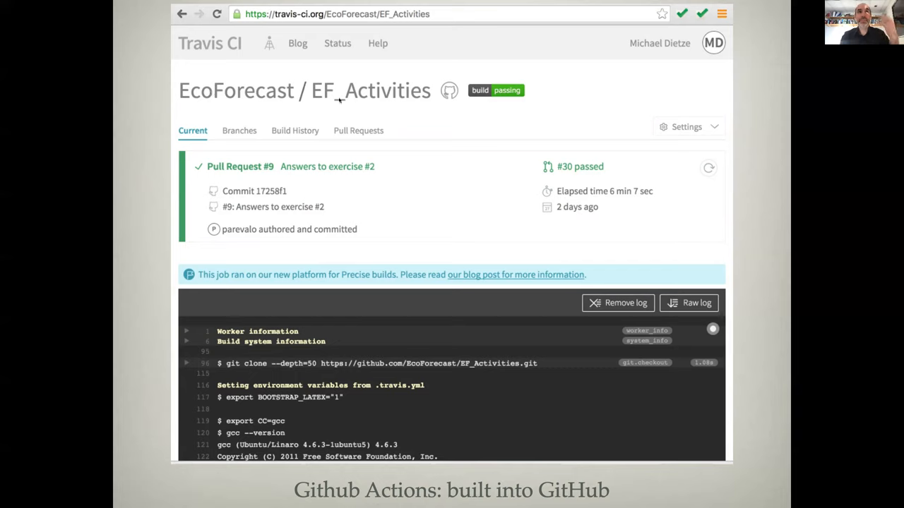
mouse_move(245, 81)
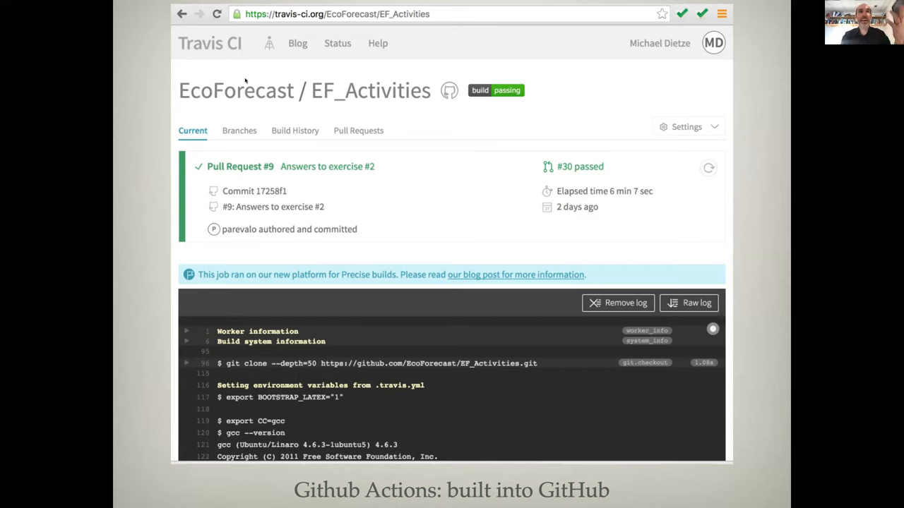
mouse_move(226, 49)
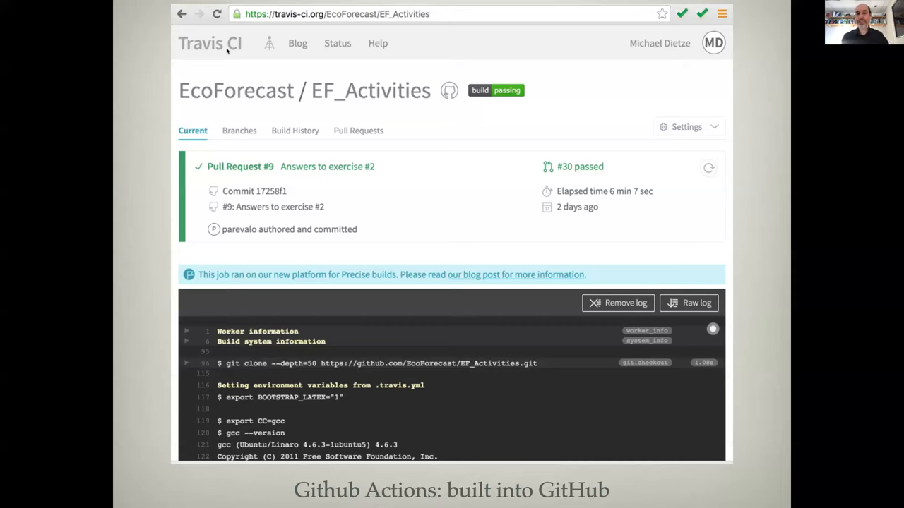
mouse_move(126, 5)
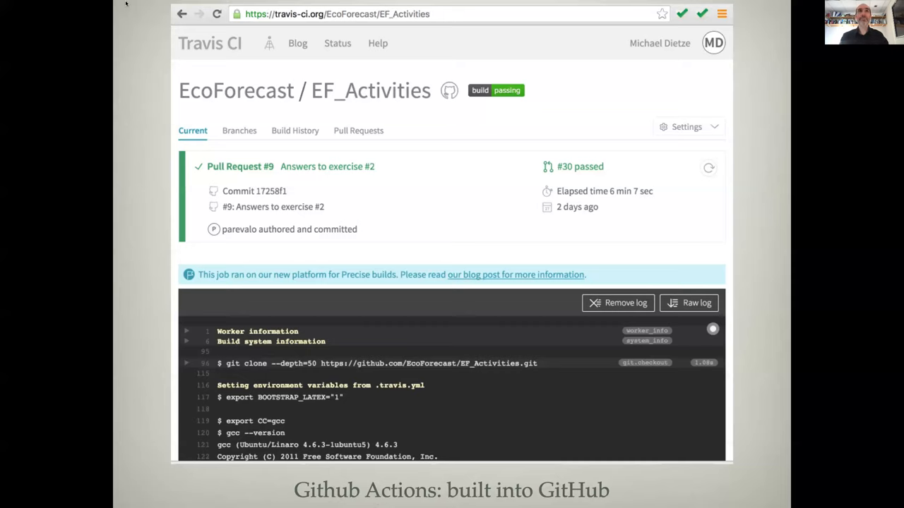
mouse_move(392, 19)
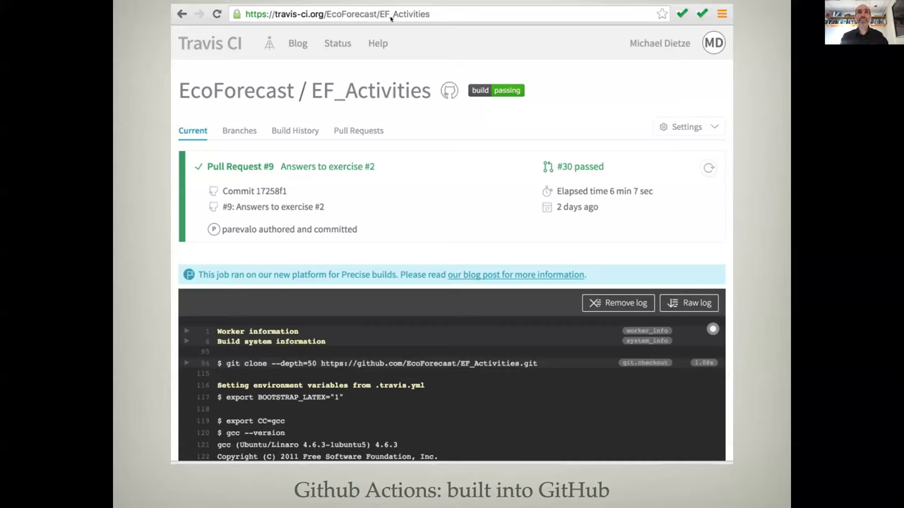
mouse_move(351, 122)
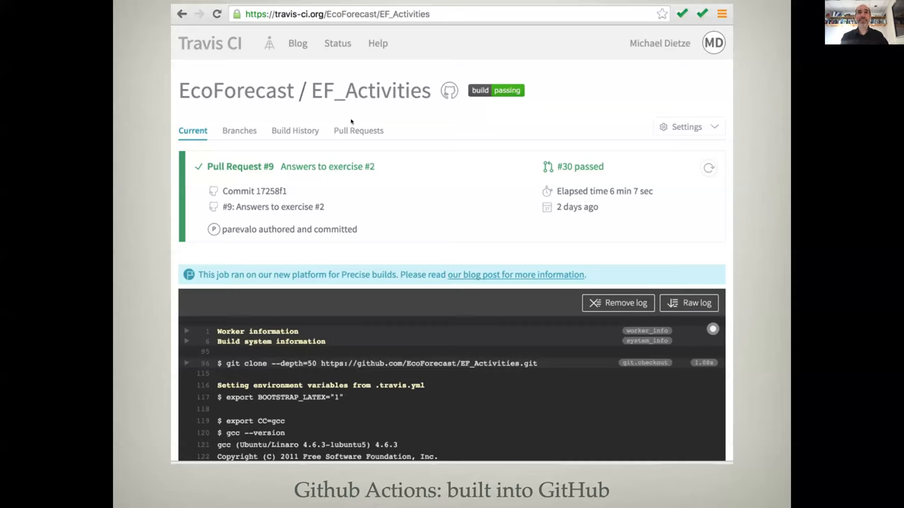